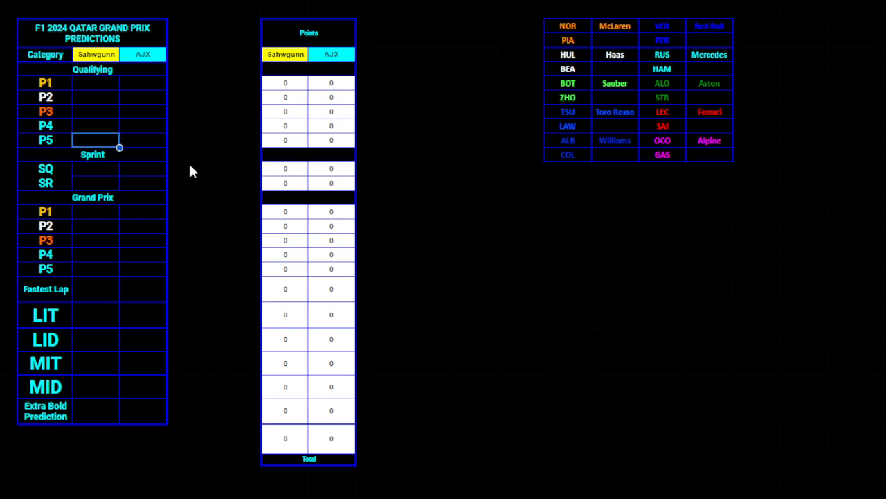
pyautogui.moveTo(144, 141)
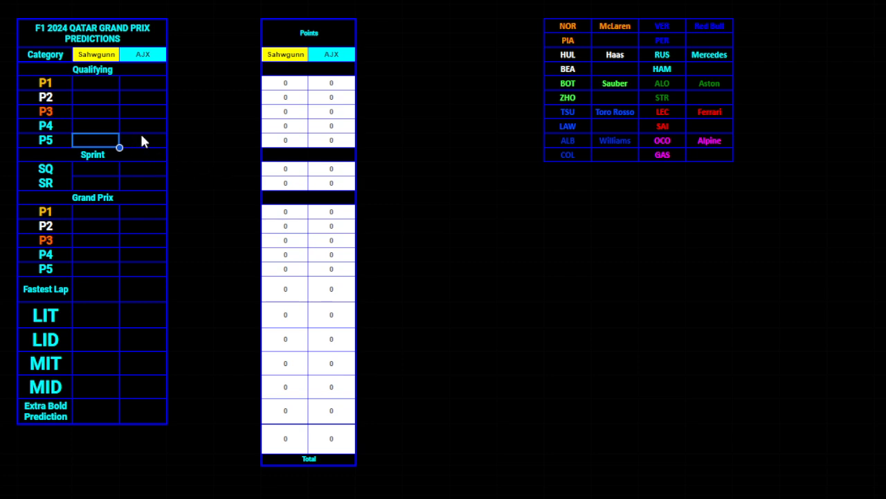
# Step: Enter NOR, RUS, PIA, HAM and SAI as AJX's qualifying P1–P5
pyautogui.click(144, 140)
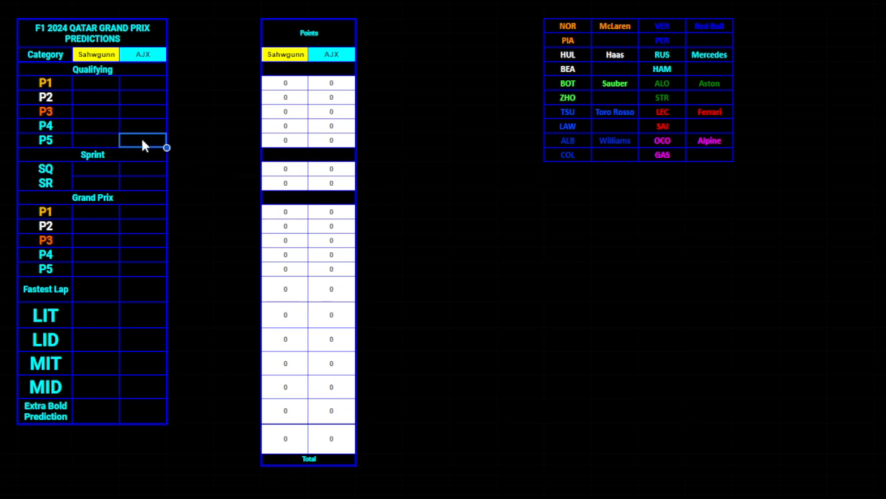
pyautogui.moveTo(529, 90)
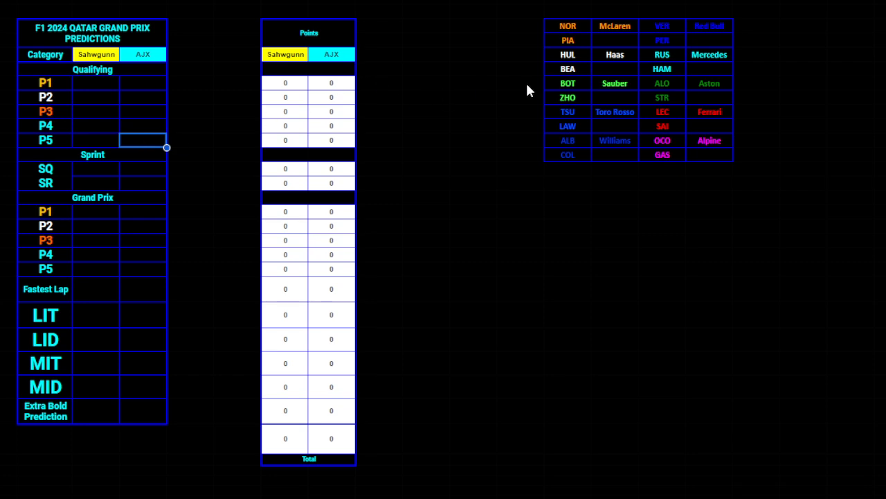
pyautogui.click(662, 126)
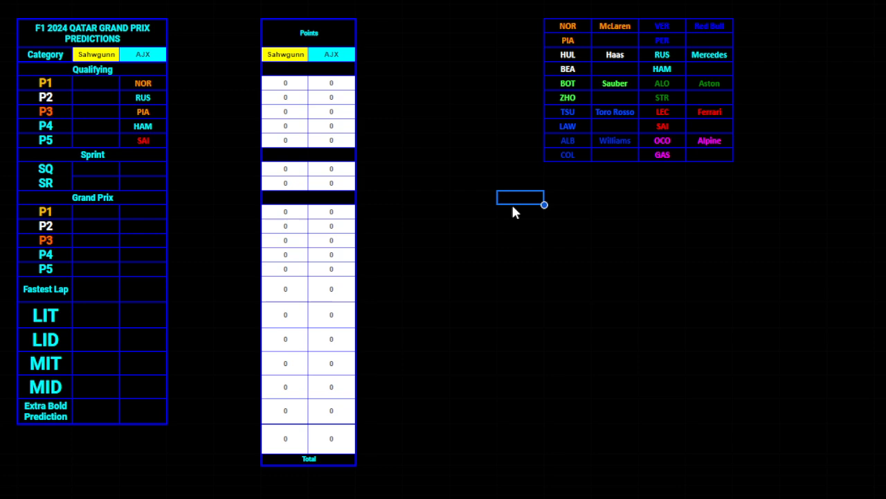
pyautogui.moveTo(492, 221)
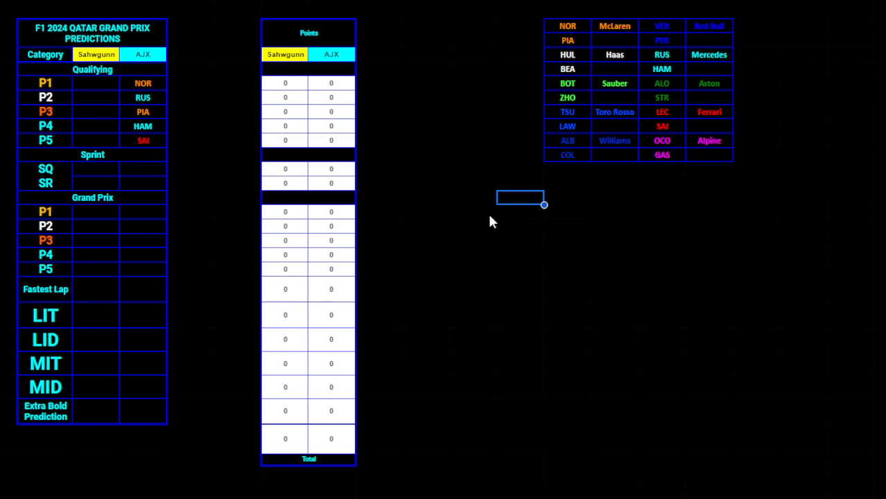
pyautogui.moveTo(260, 216)
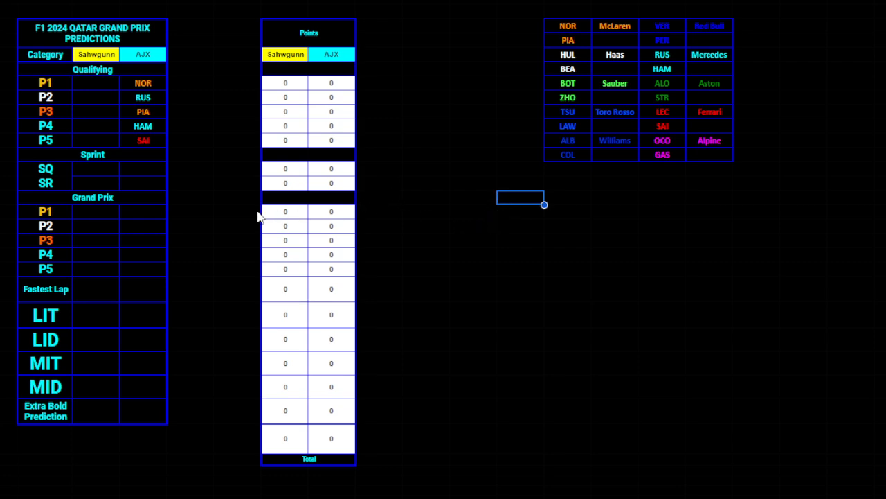
pyautogui.moveTo(718, 118)
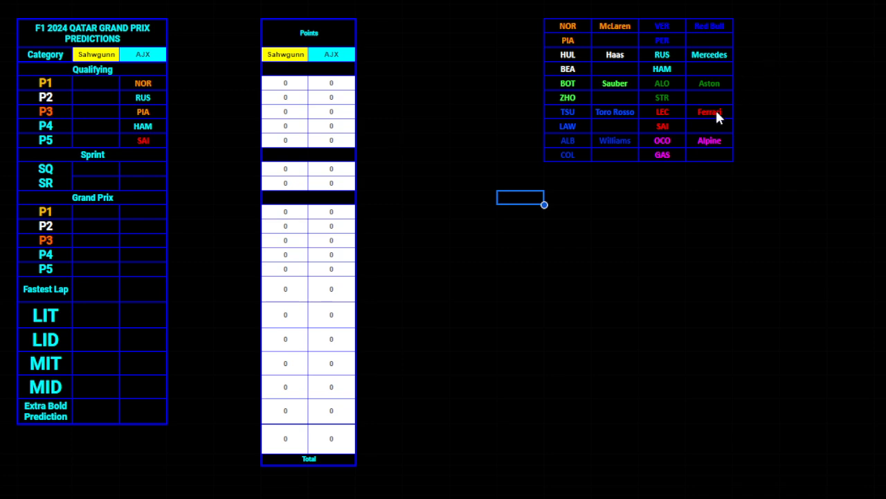
pyautogui.moveTo(714, 118)
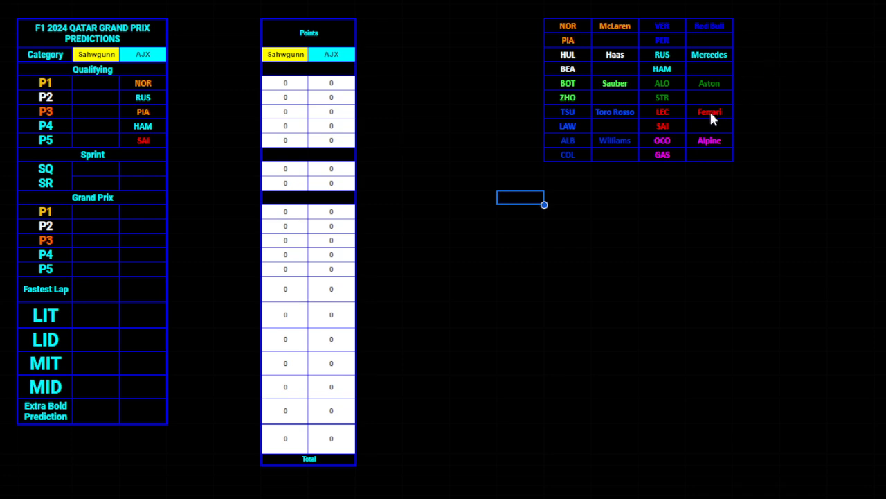
# Step: Put HAM in AJX's SQ and SR cells and NOR in Grand Prix P5
pyautogui.click(143, 169)
pyautogui.write('HAM')
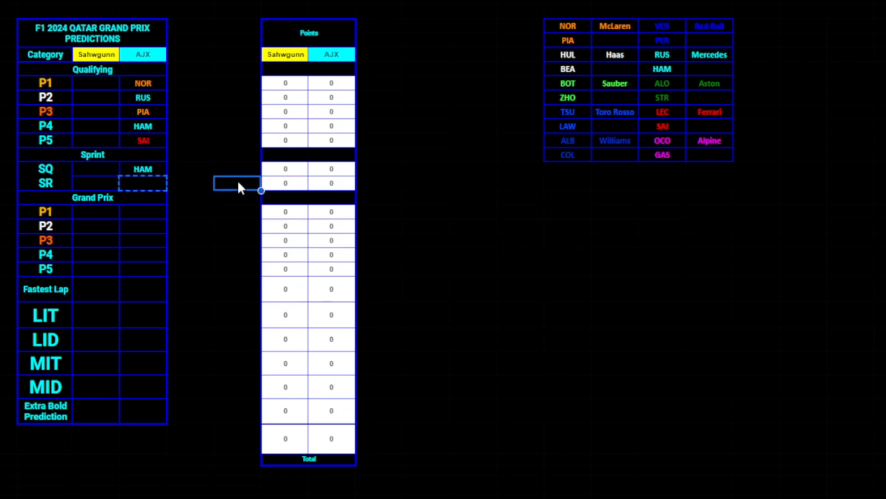
pyautogui.click(141, 169)
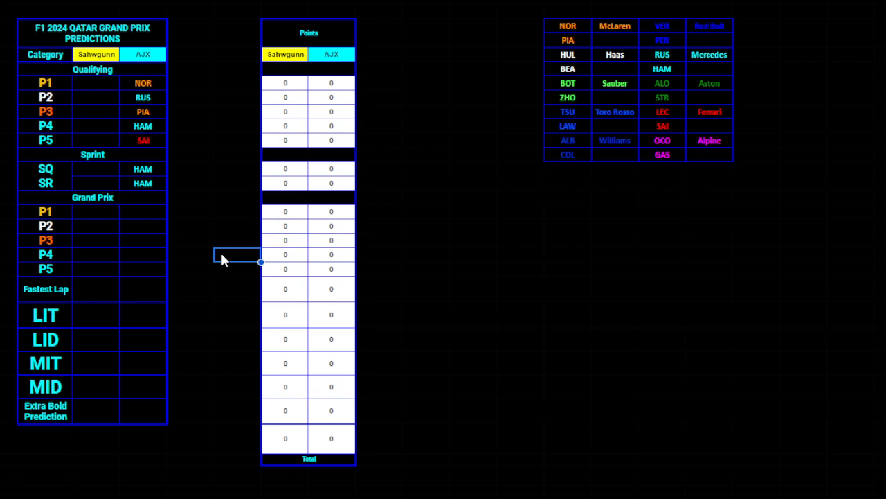
pyautogui.moveTo(579, 34)
pyautogui.write('VER')
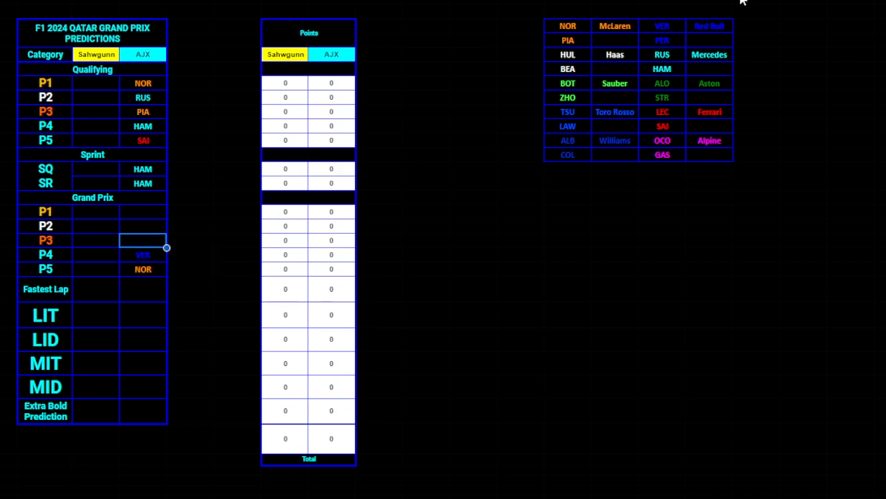
# Step: Paste HAM, RUS and LEC into AJX's Grand Prix P1–P3
pyautogui.click(662, 126)
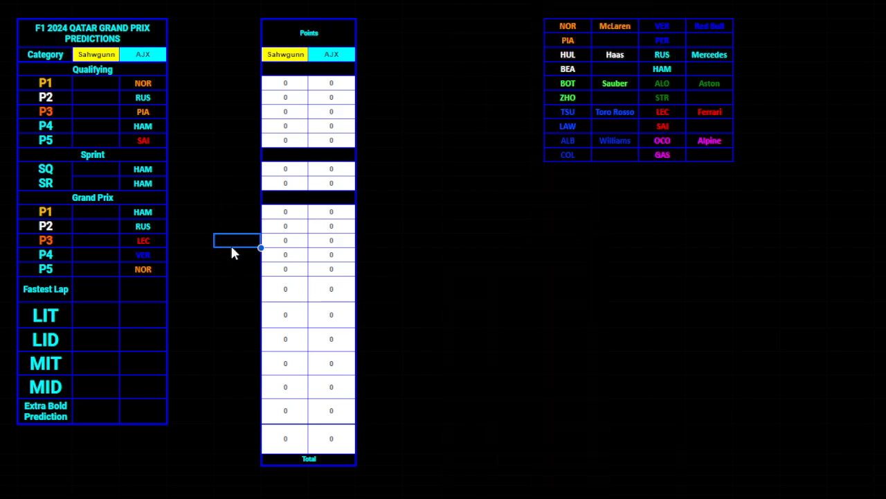
pyautogui.moveTo(214, 266)
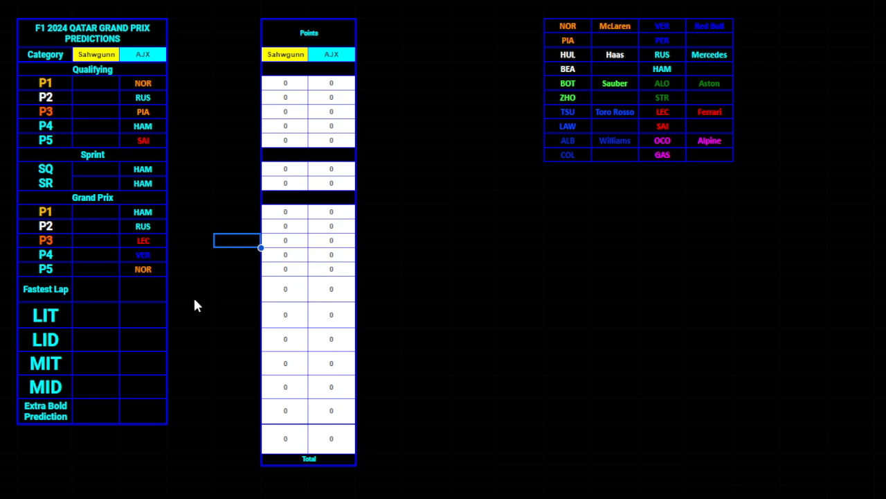
pyautogui.moveTo(199, 302)
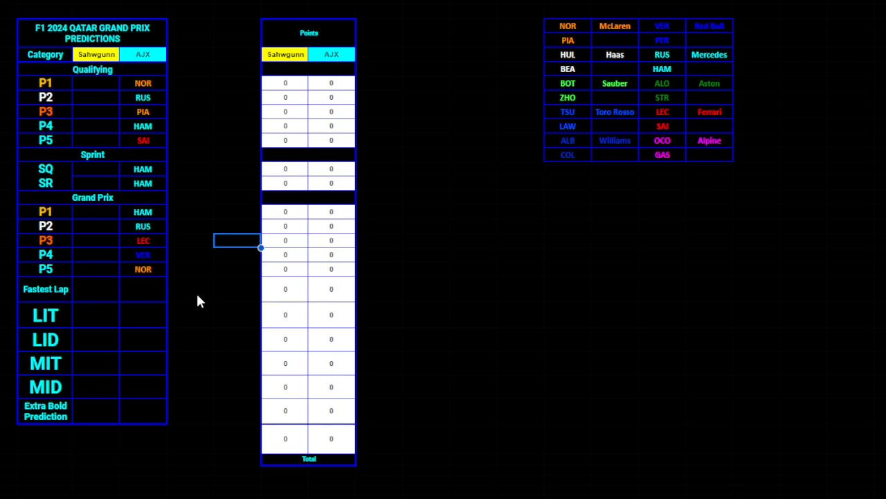
pyautogui.moveTo(195, 302)
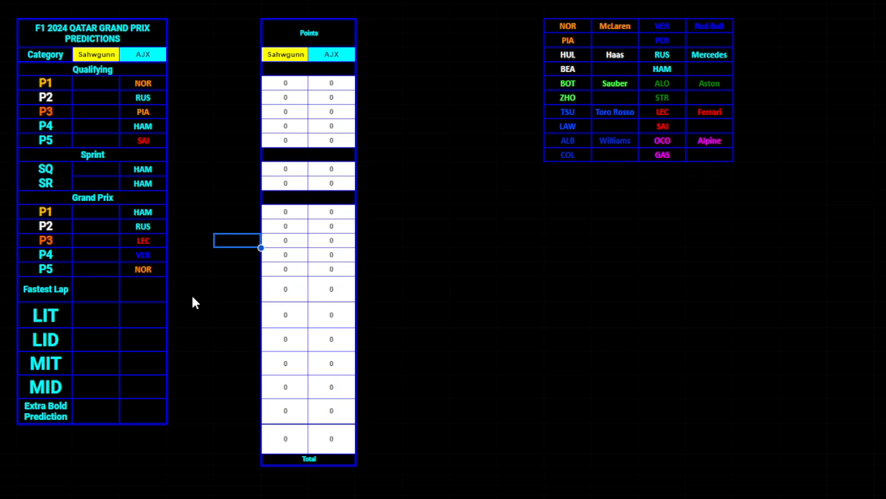
pyautogui.moveTo(228, 313)
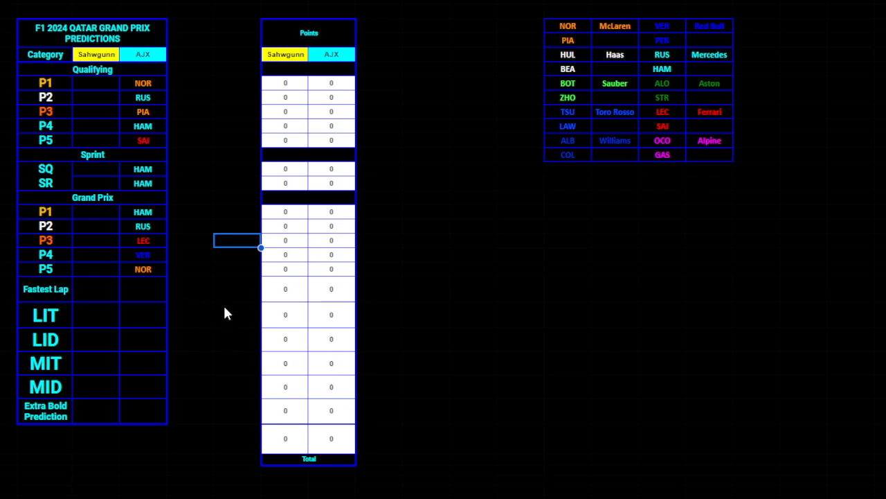
pyautogui.moveTo(219, 302)
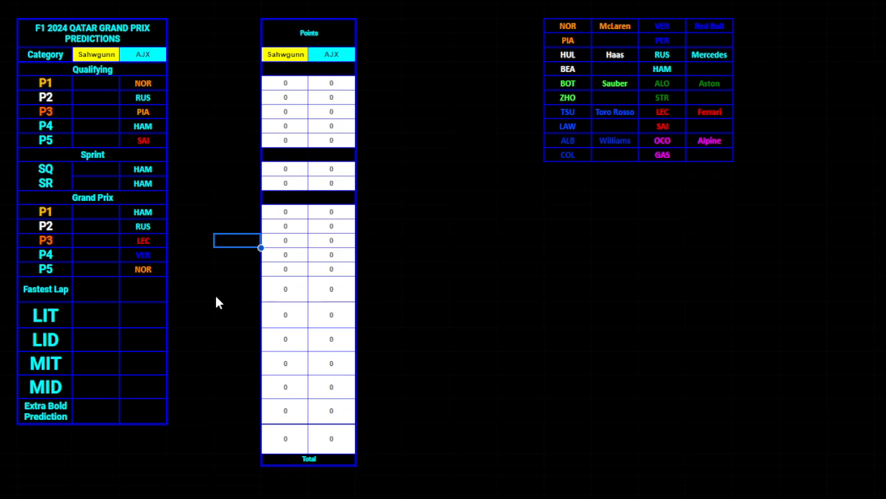
pyautogui.moveTo(235, 269)
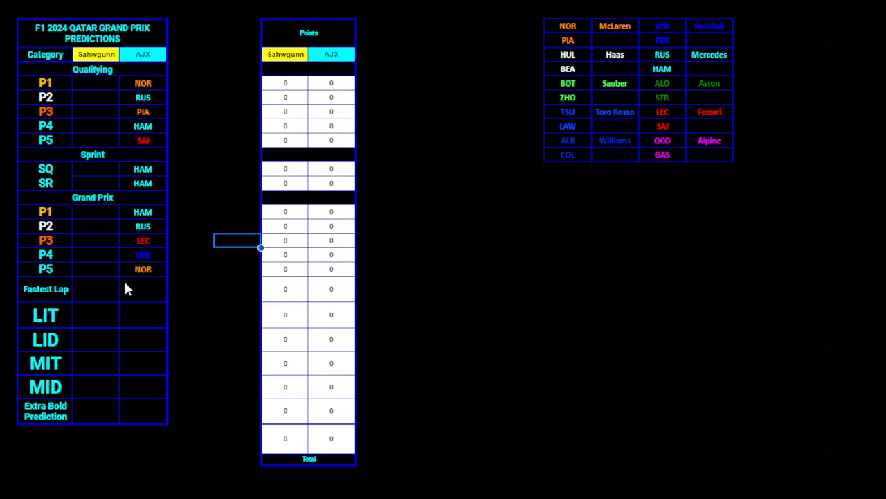
# Step: Give AJX HAM for Fastest Lap, Red Bull LIT, MAG LID, Toro Rosso MIT and HAM MID
pyautogui.click(143, 289)
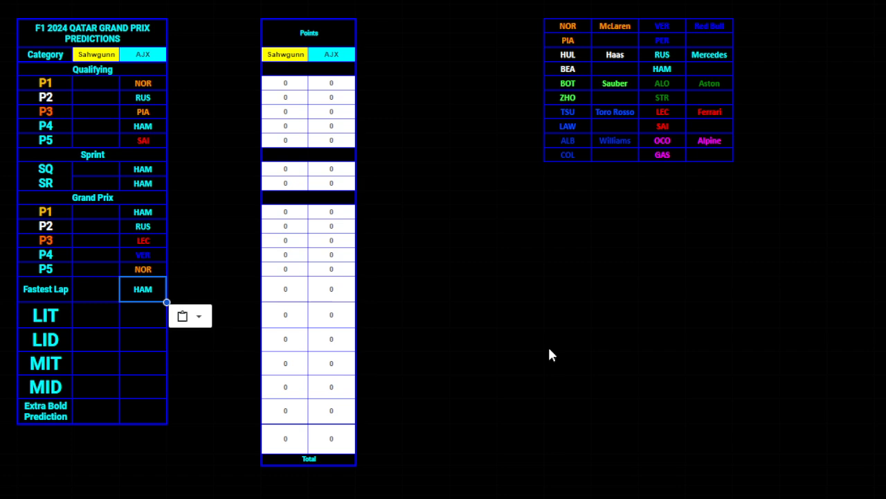
pyautogui.moveTo(543, 357)
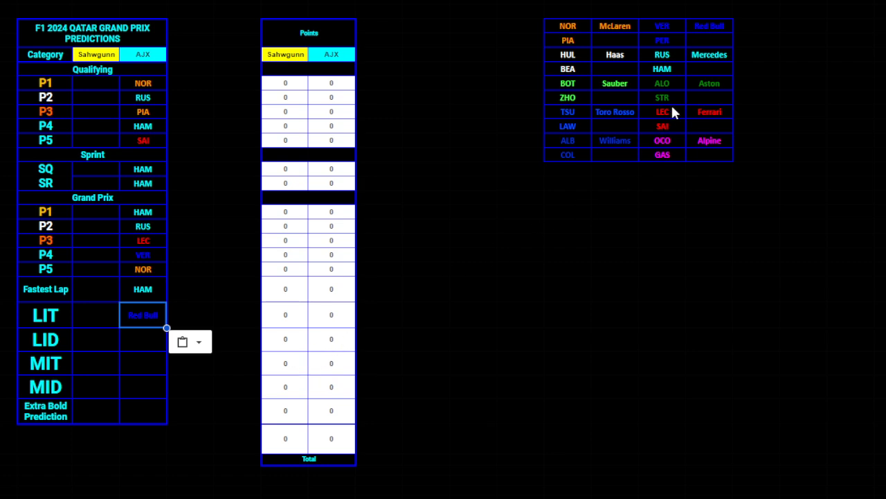
pyautogui.click(568, 69)
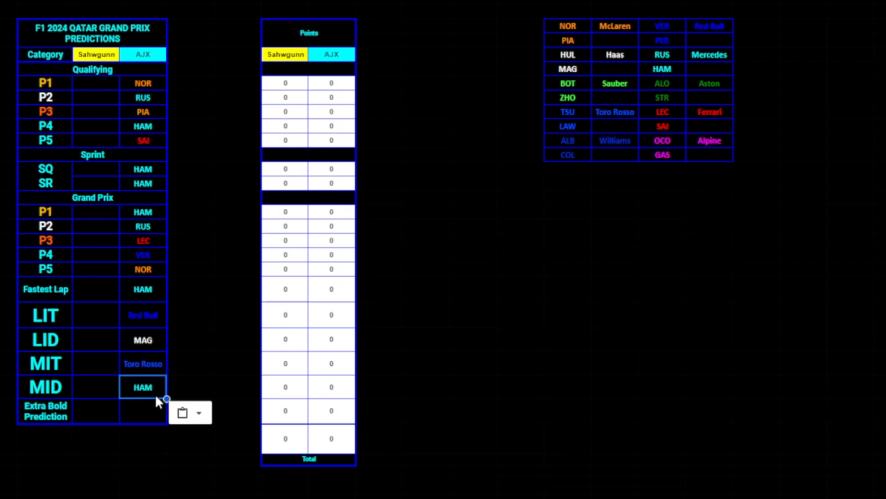
pyautogui.moveTo(140, 424)
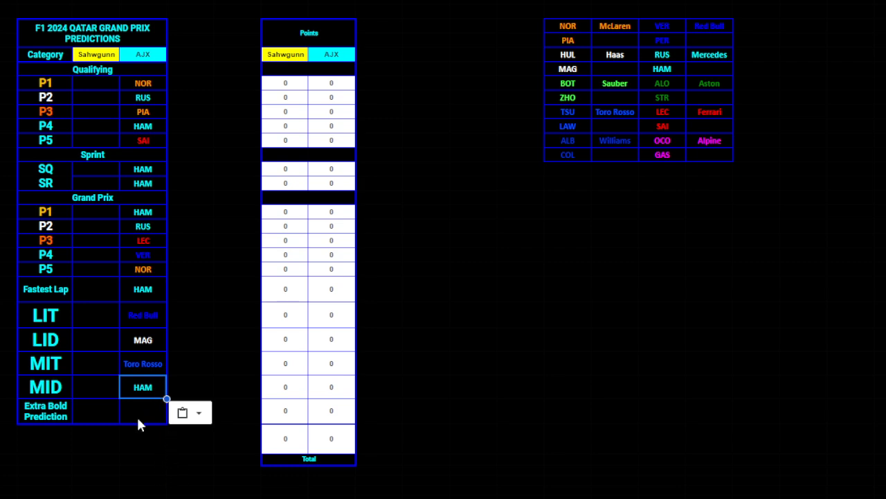
# Step: Enter "3-car crash" as AJX's Extra Bold Prediction
pyautogui.write('3-car crash')
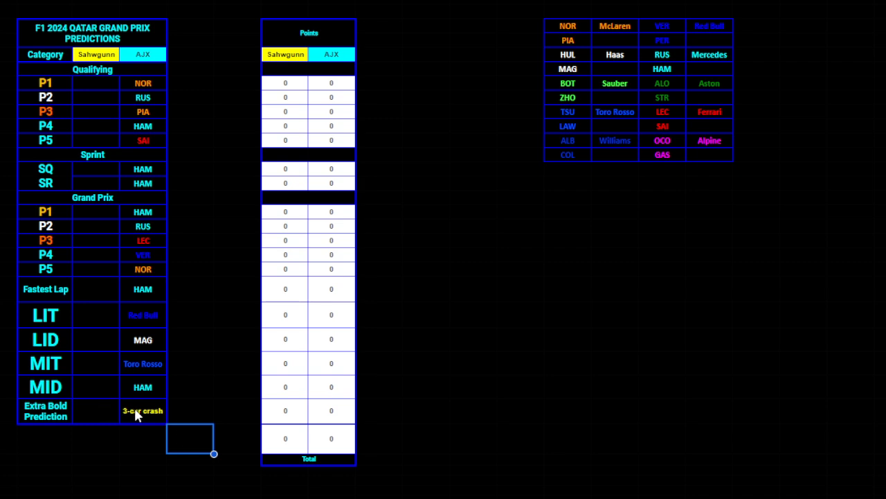
pyautogui.moveTo(181, 413)
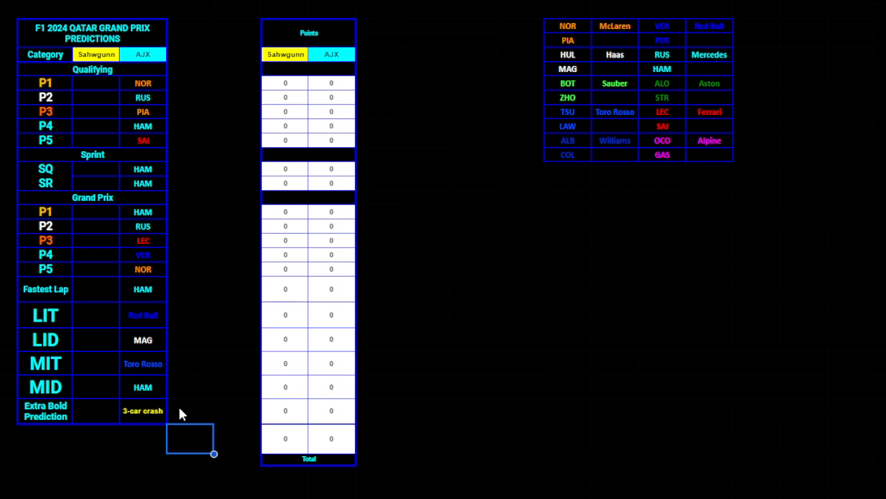
pyautogui.moveTo(214, 397)
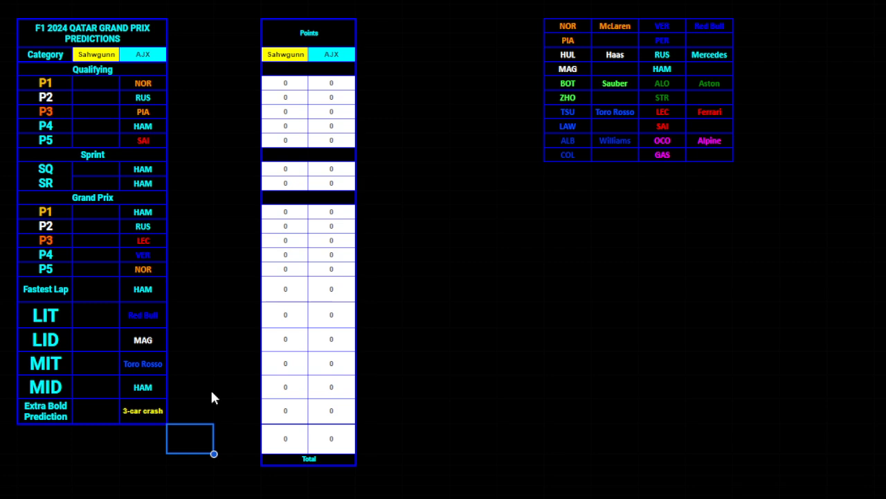
pyautogui.moveTo(222, 404)
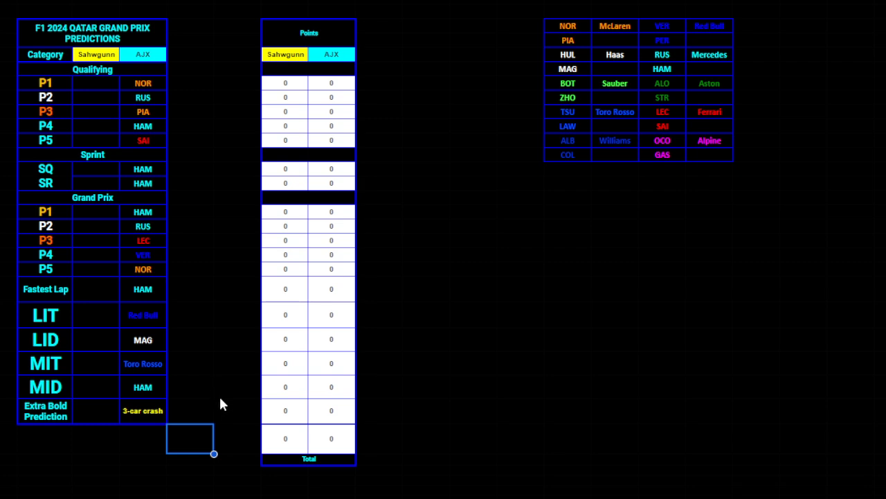
pyautogui.moveTo(213, 404)
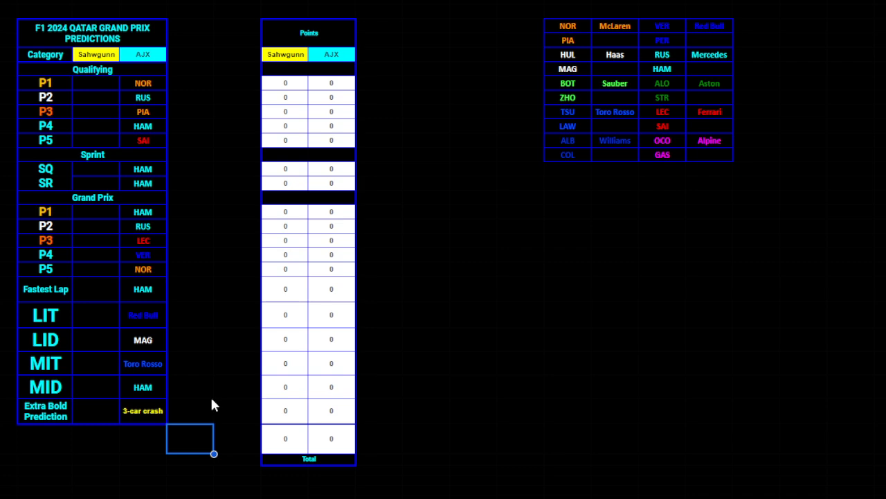
pyautogui.moveTo(345, 152)
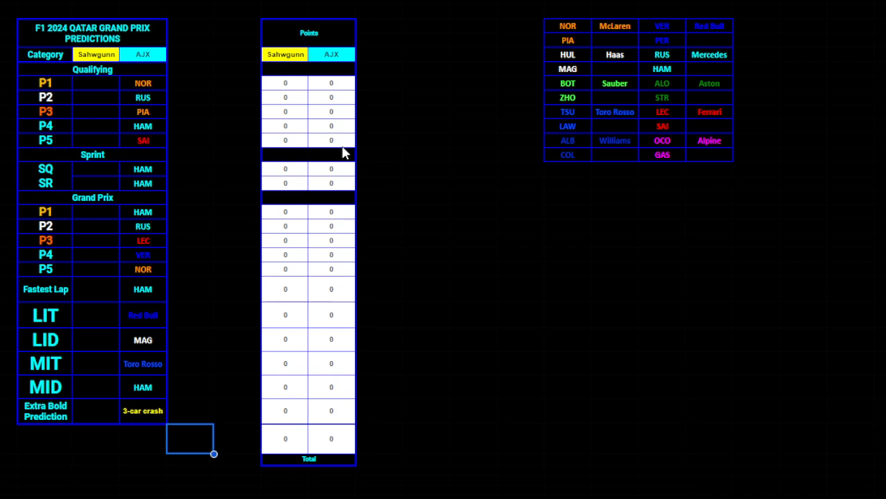
pyautogui.moveTo(588, 42)
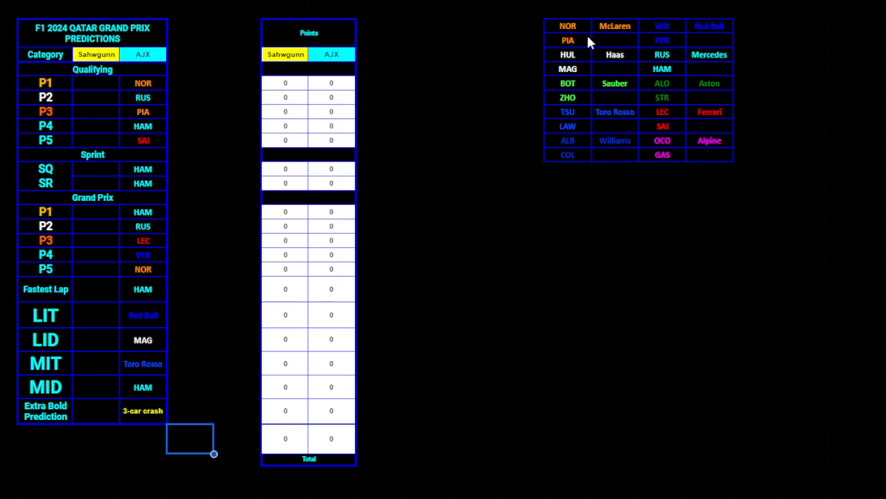
pyautogui.moveTo(579, 42)
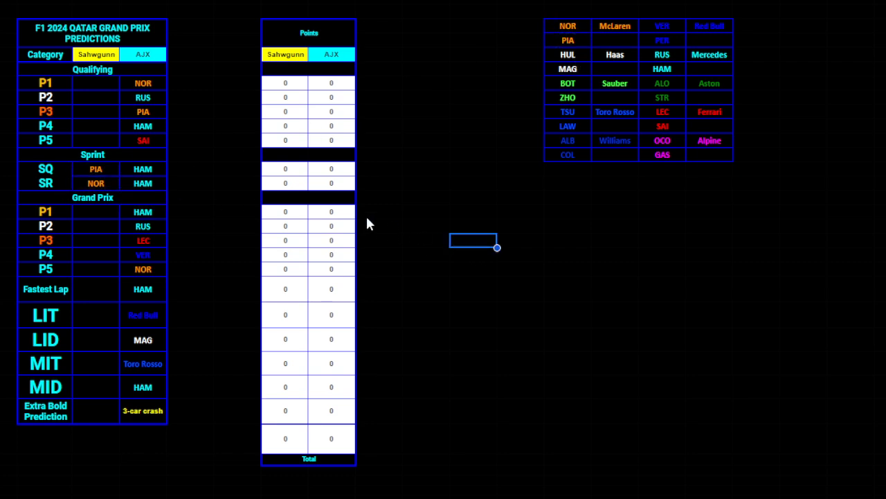
pyautogui.moveTo(681, 54)
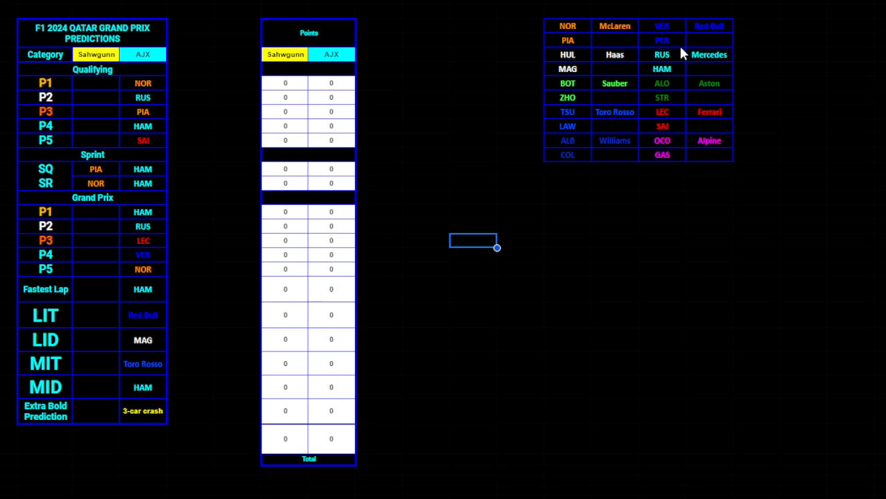
pyautogui.moveTo(667, 86)
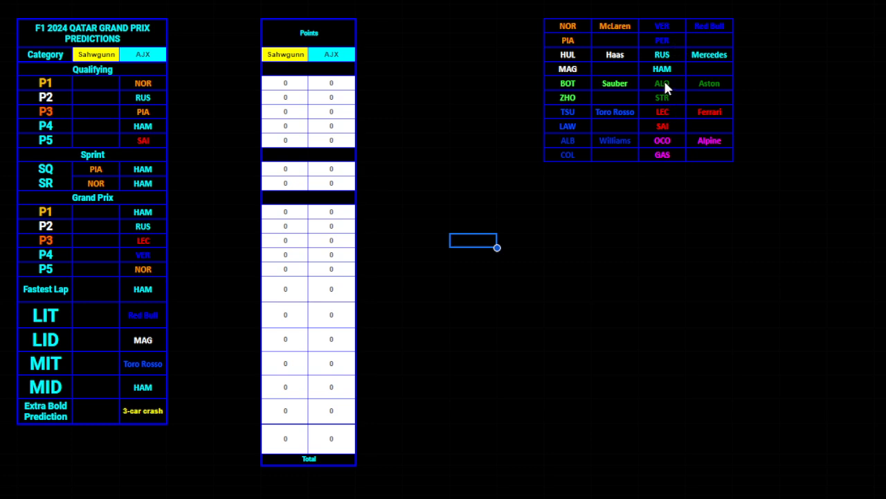
pyautogui.moveTo(676, 75)
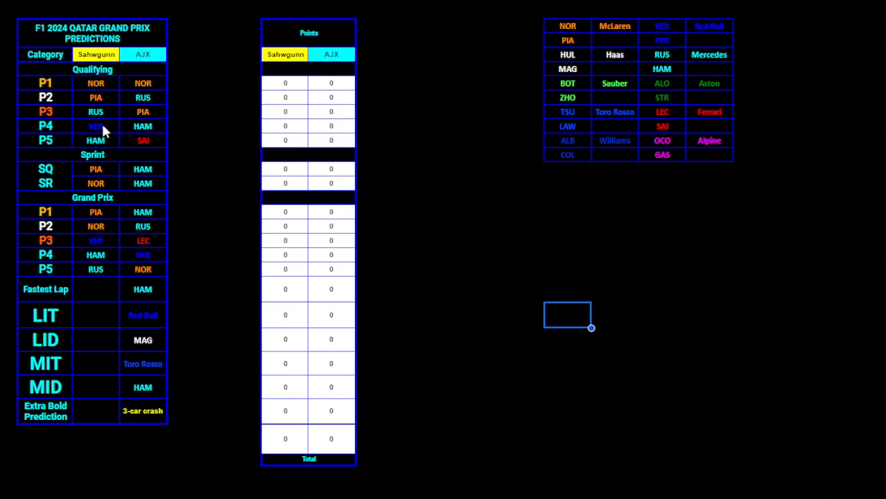
pyautogui.moveTo(172, 303)
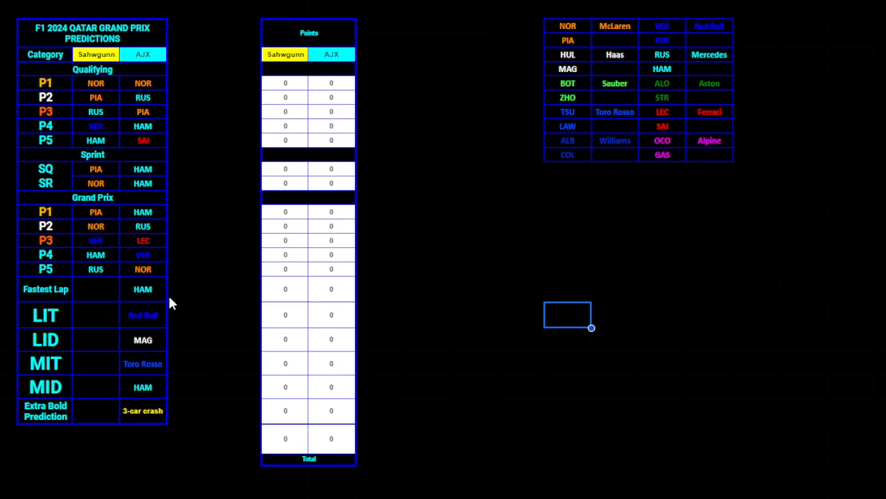
pyautogui.moveTo(112, 303)
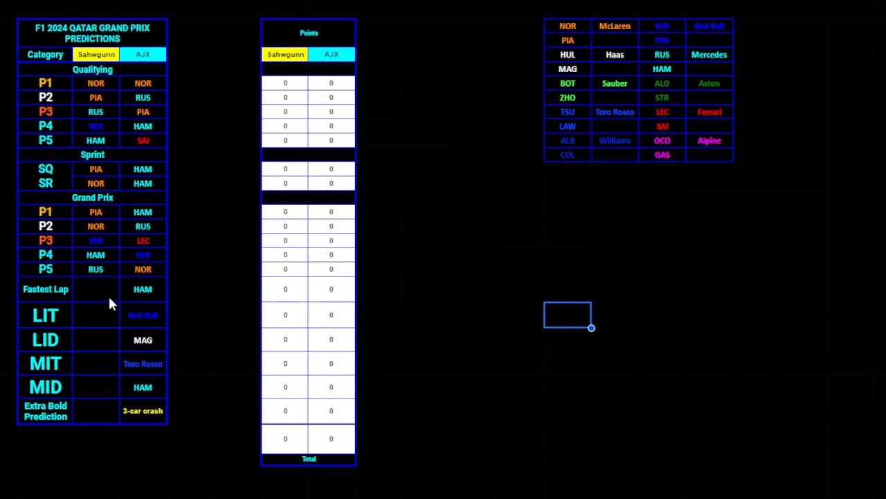
pyautogui.moveTo(94, 293)
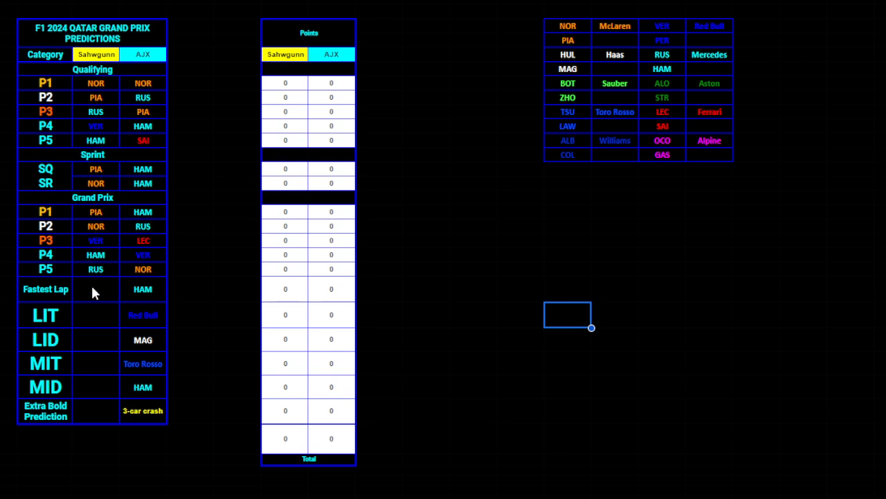
pyautogui.moveTo(543, 205)
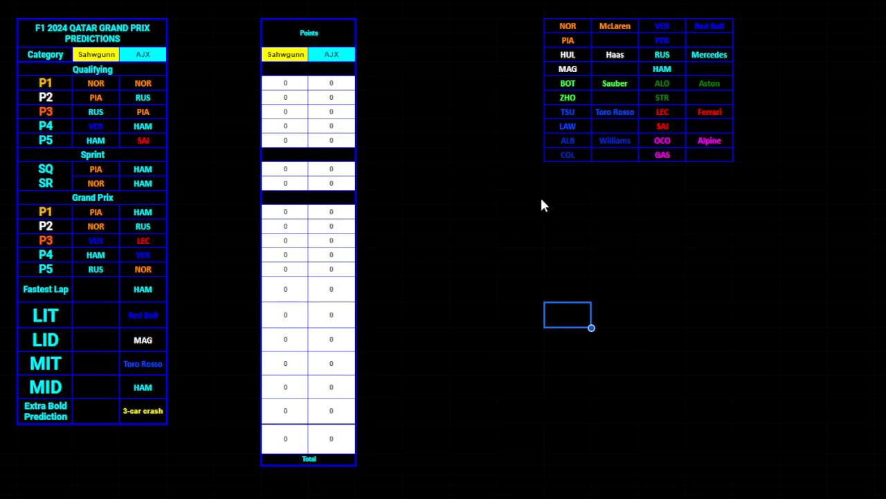
pyautogui.moveTo(94, 249)
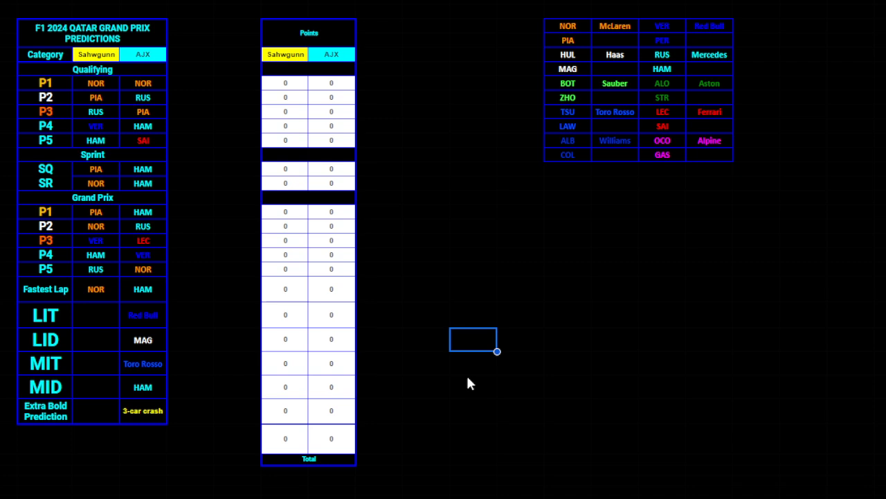
pyautogui.moveTo(471, 375)
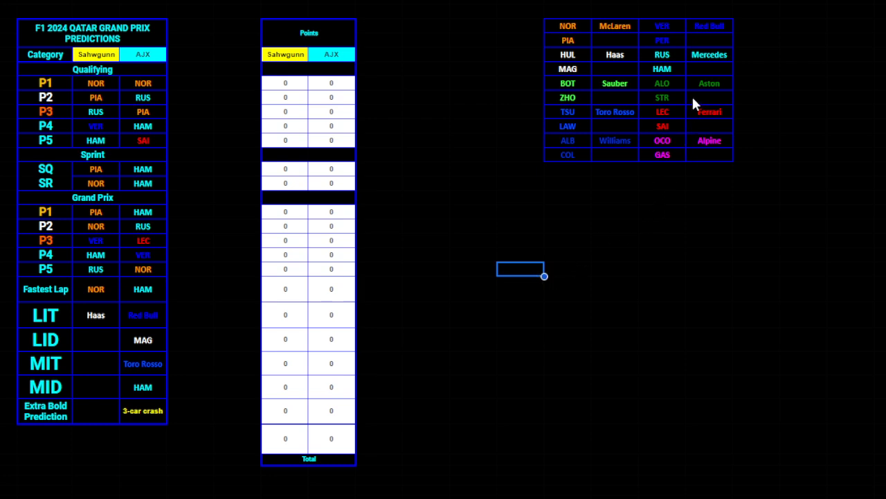
pyautogui.moveTo(695, 172)
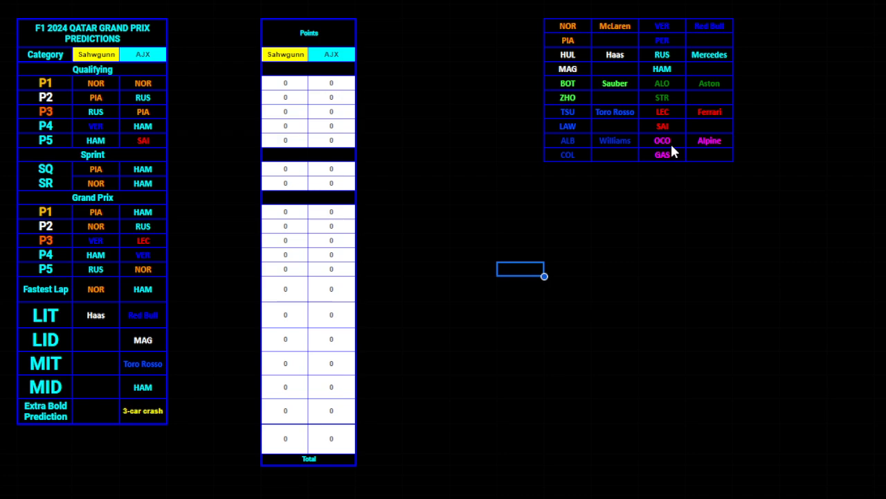
# Step: Paste NOR for Sahwgumm's Fastest Lap, Haas for LIT and a driver for LID
pyautogui.rightClick(649, 168)
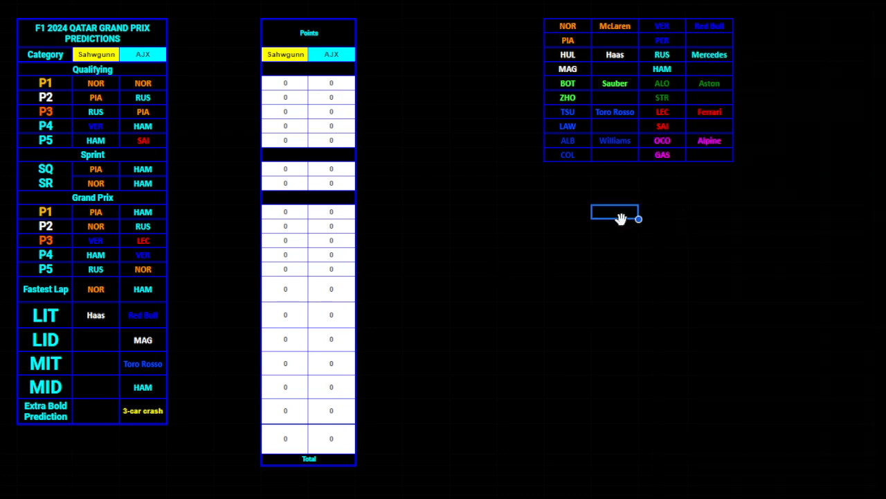
pyautogui.moveTo(624, 229)
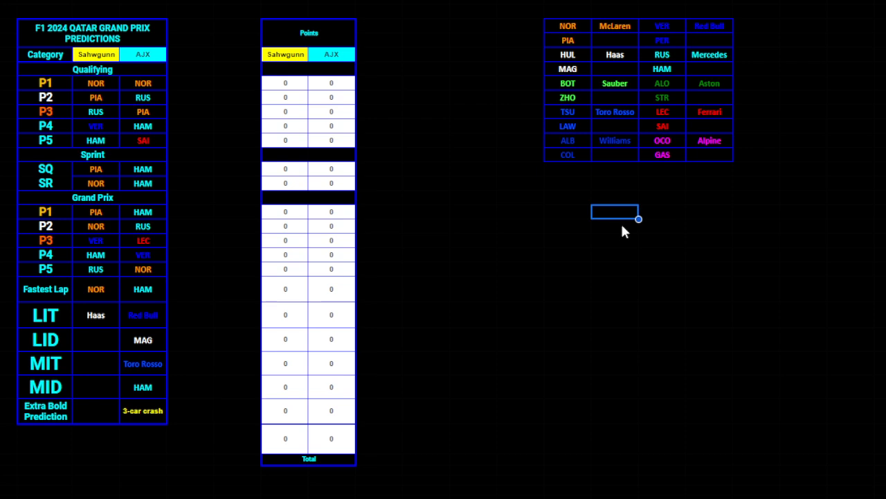
pyautogui.moveTo(610, 192)
pyautogui.write('COL')
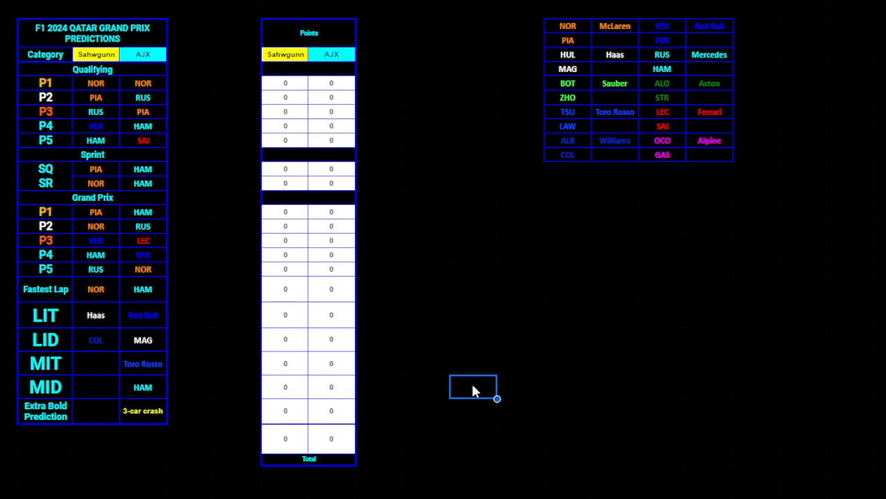
pyautogui.moveTo(114, 368)
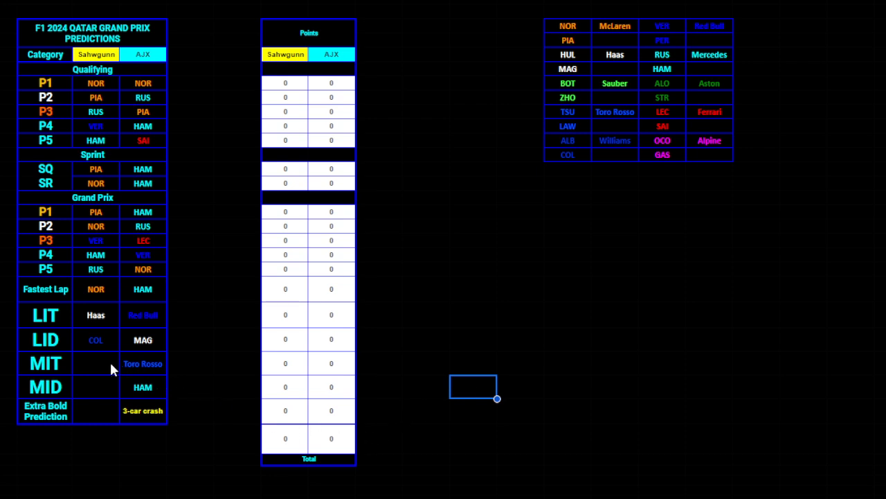
pyautogui.moveTo(656, 117)
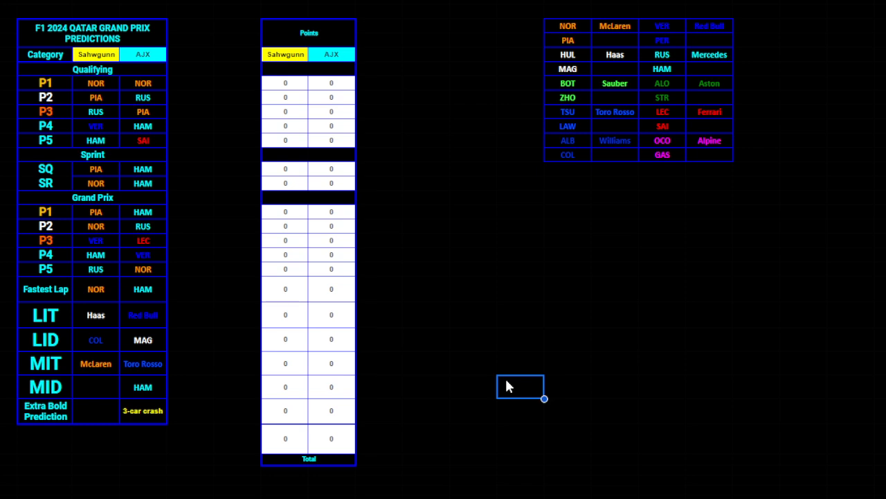
pyautogui.moveTo(651, 103)
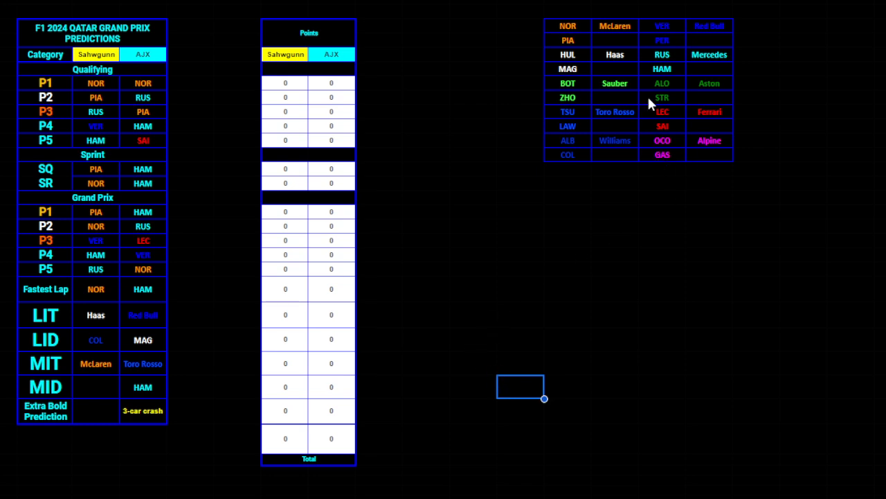
pyautogui.moveTo(554, 363)
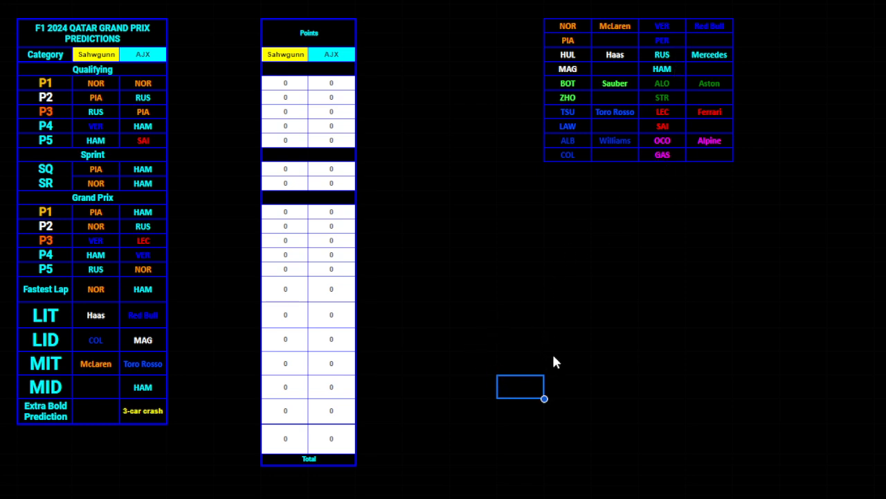
pyautogui.moveTo(579, 380)
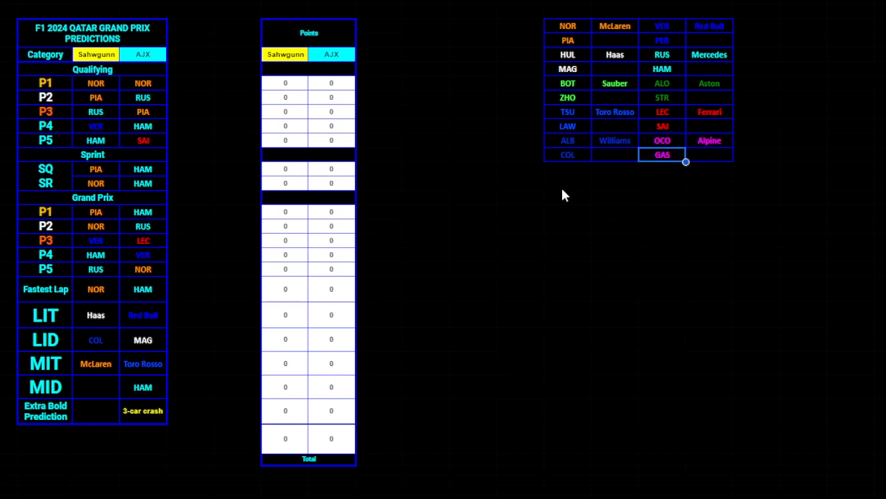
# Step: Paste McLaren into Sahwgumm's MIT cell and GAS into MID
pyautogui.click(662, 385)
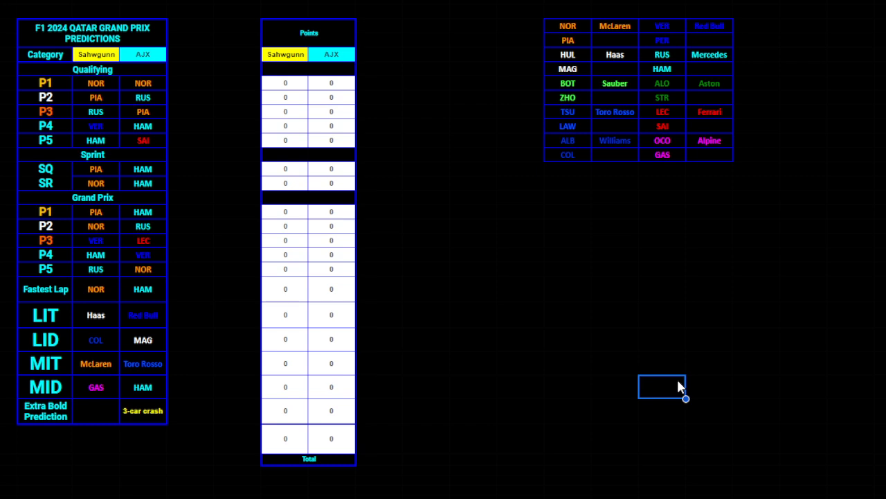
pyautogui.click(95, 410)
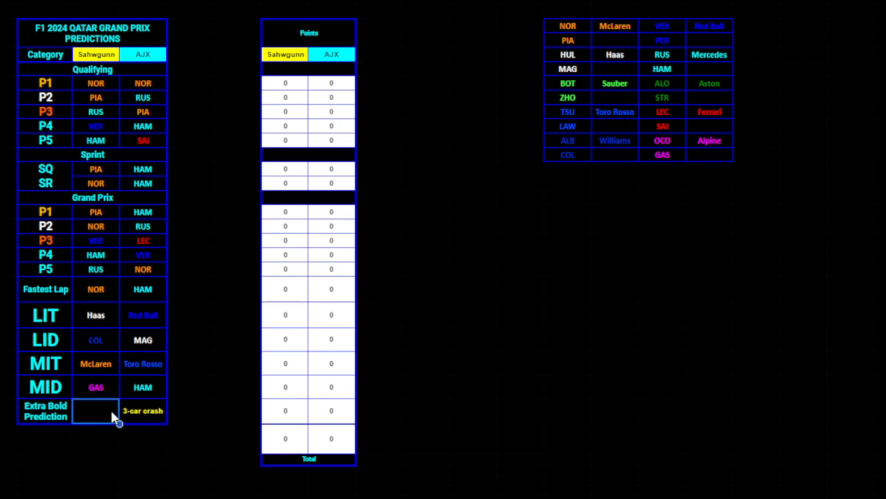